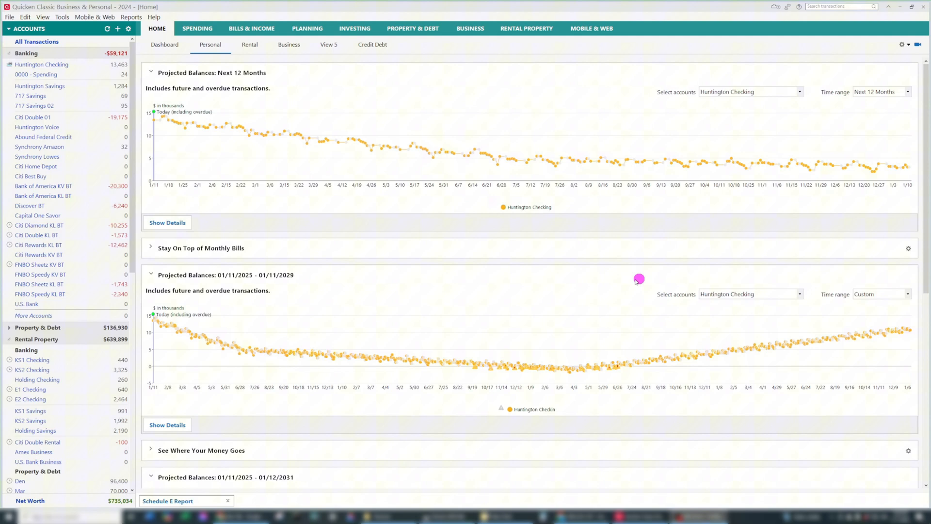
# Step: Open the Schedule C Profit or Loss from Business report from Reports > Business
pyautogui.click(131, 17)
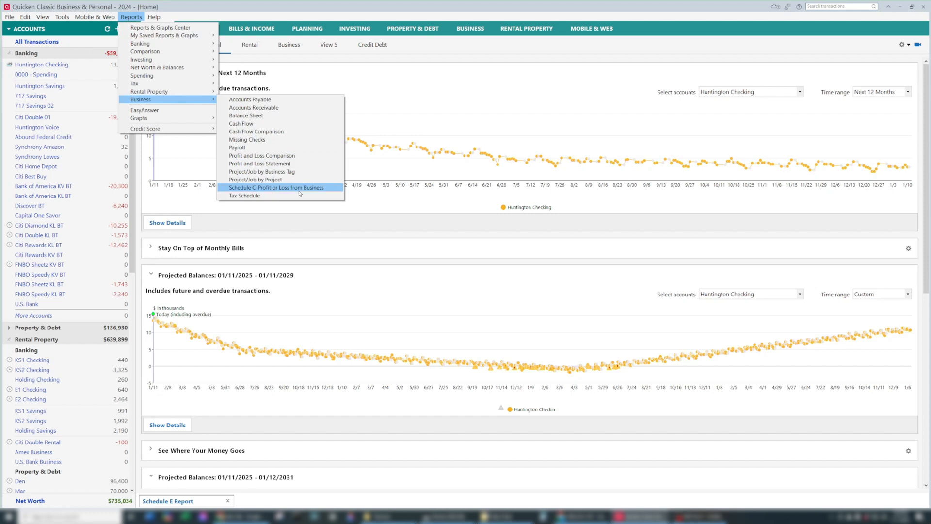
pyautogui.click(275, 187)
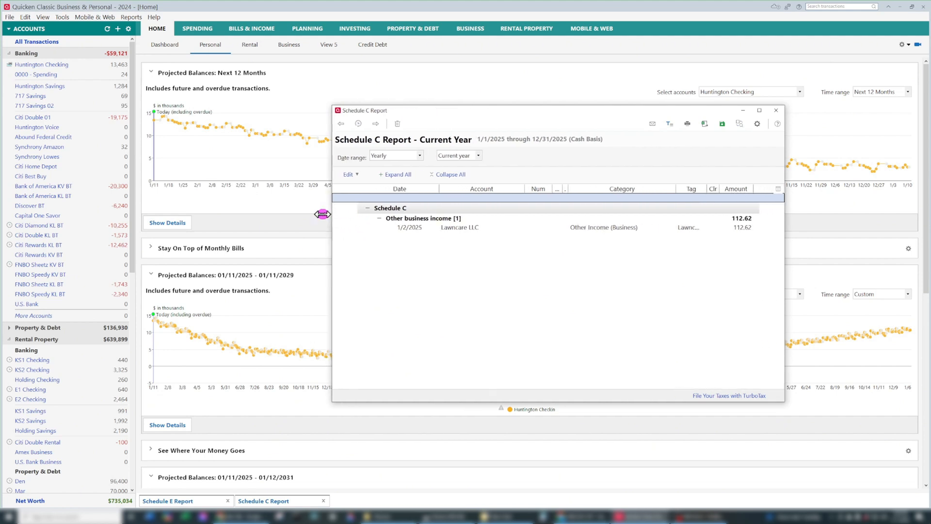
# Step: Switch the Schedule C report to 2024 and scroll down to the -56.95 unspecified business expense
pyautogui.click(457, 155)
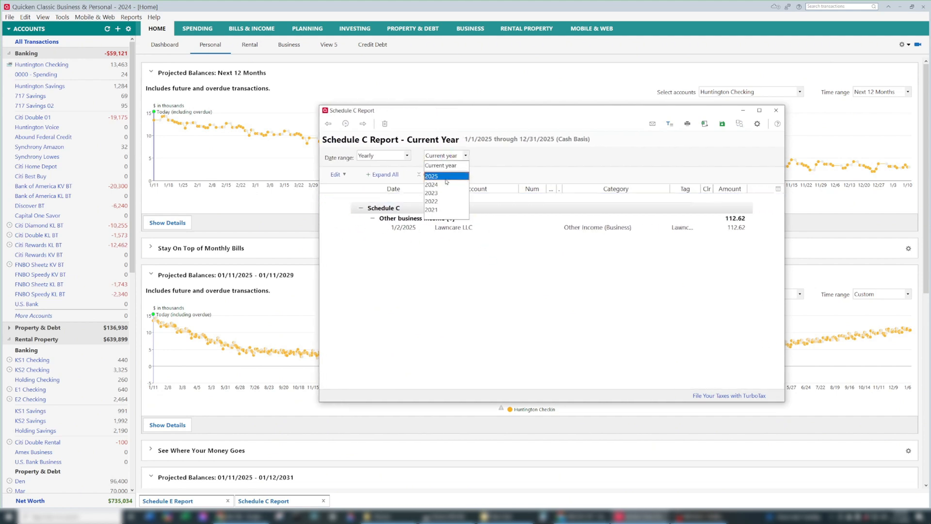
pyautogui.moveTo(432, 185)
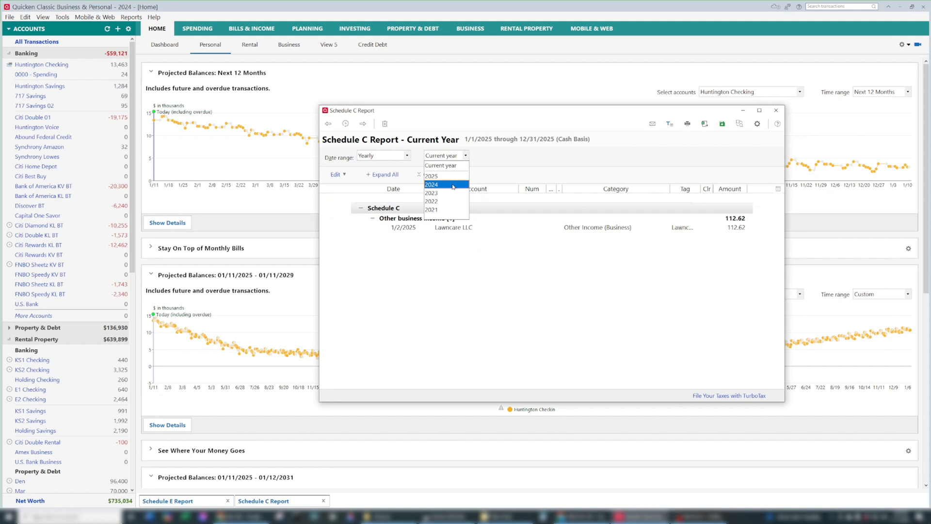
pyautogui.click(431, 184)
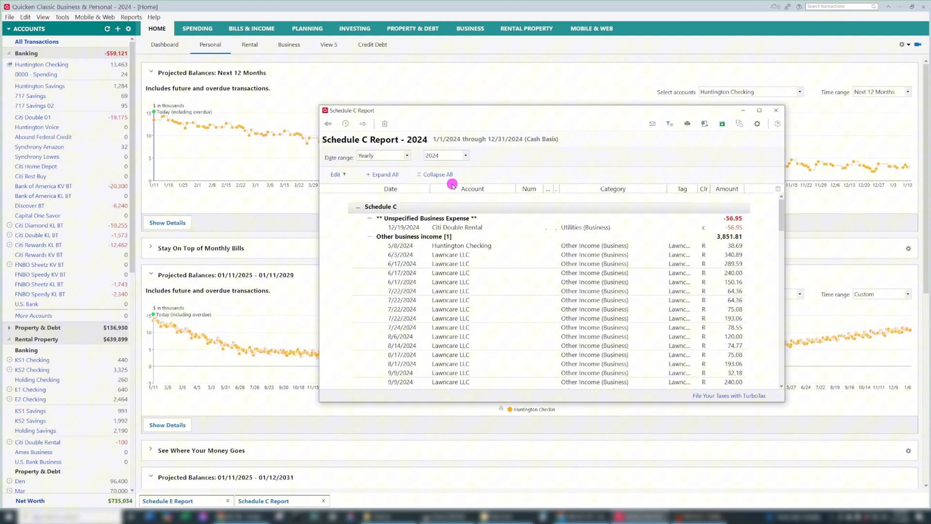
pyautogui.moveTo(478, 179)
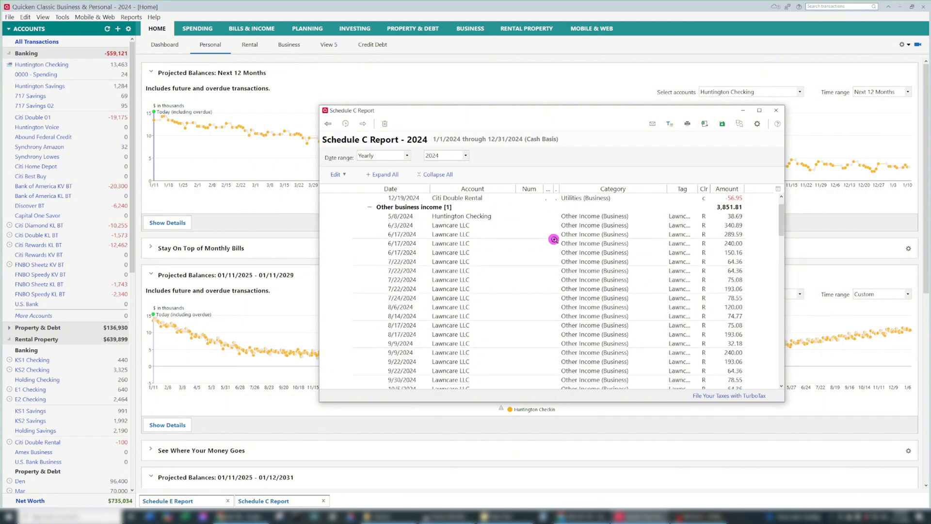
pyautogui.scroll(-3)
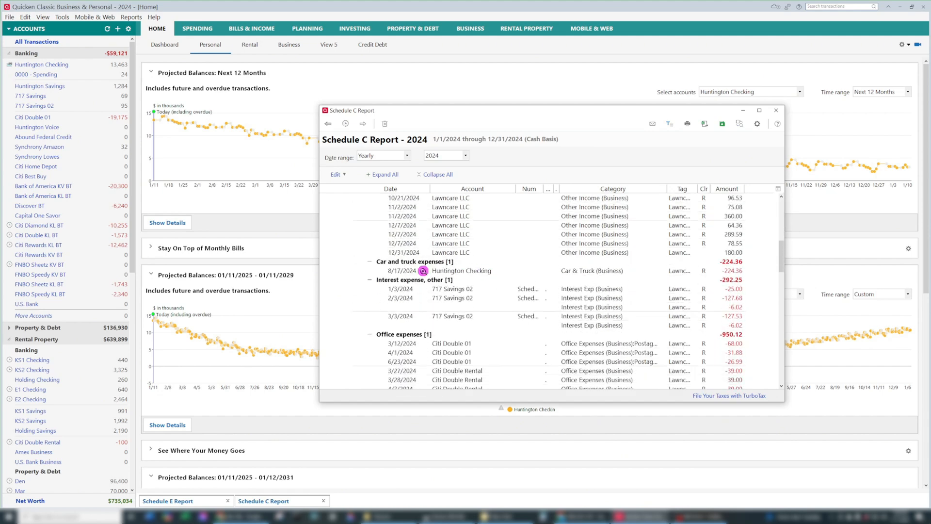
pyautogui.scroll(-3)
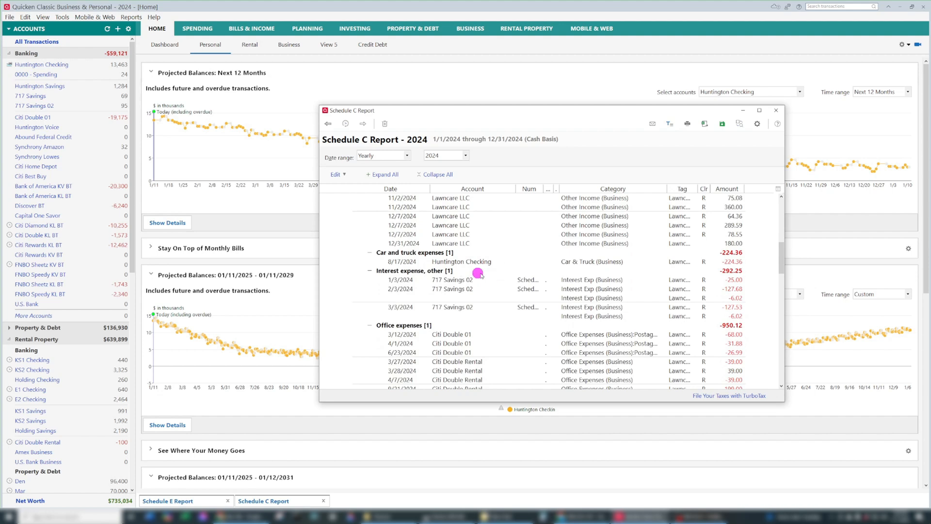
pyautogui.scroll(-3)
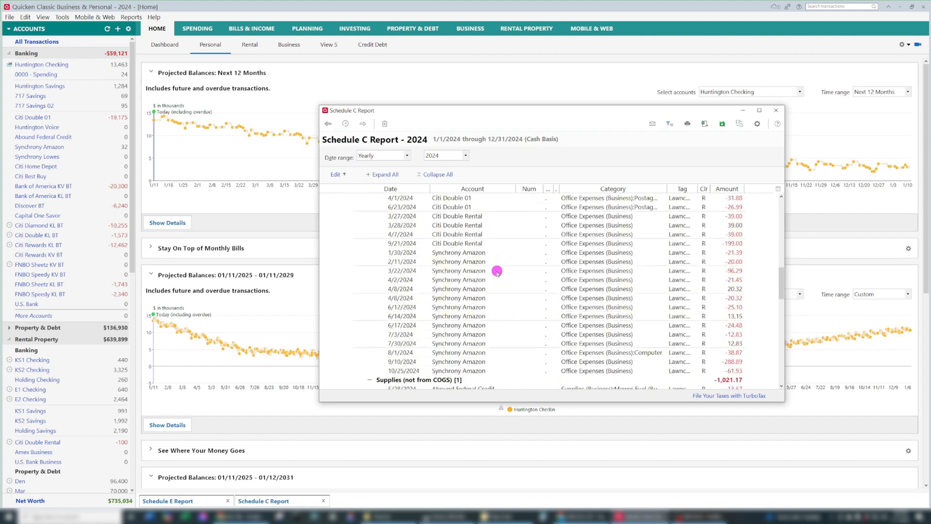
pyautogui.scroll(-3)
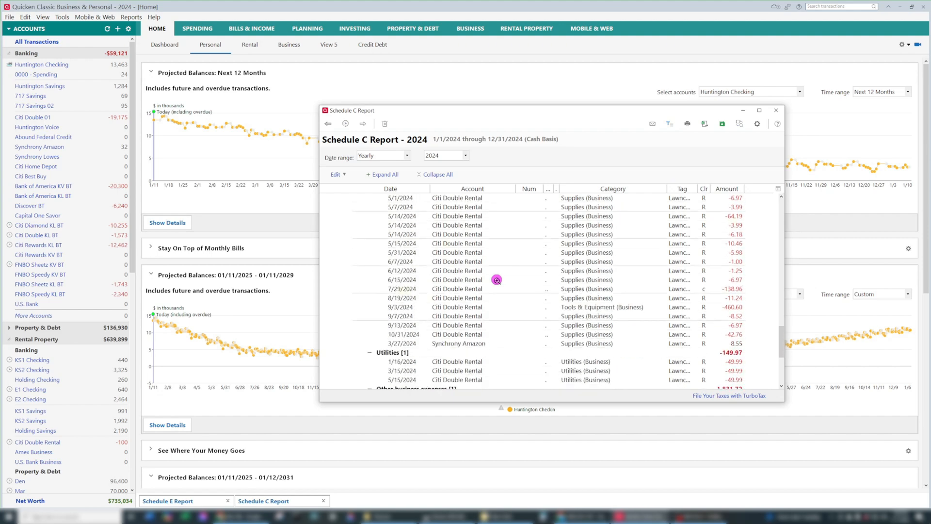
pyautogui.scroll(-3)
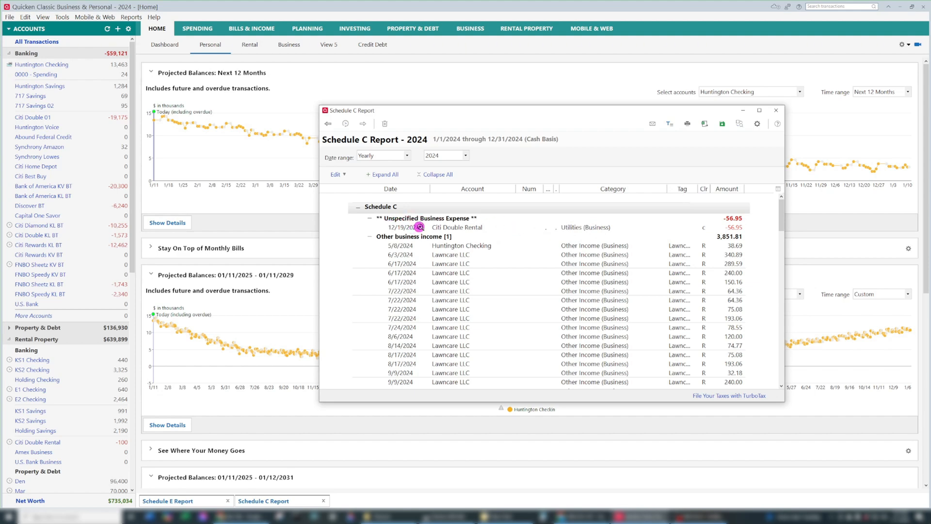
pyautogui.moveTo(515, 232)
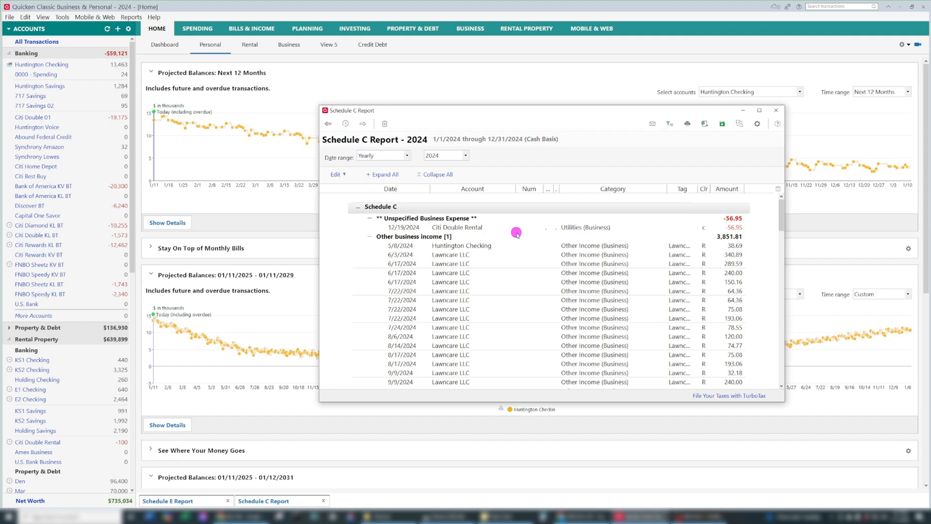
pyautogui.moveTo(490, 234)
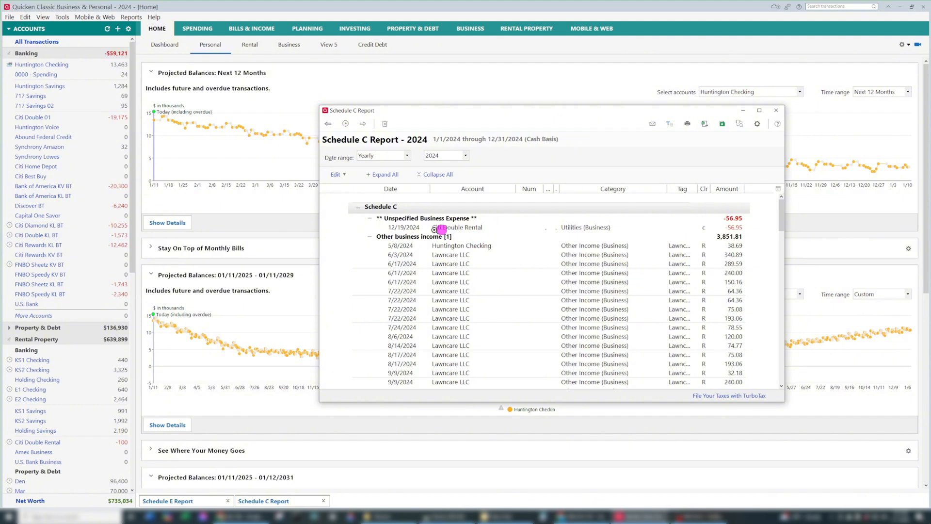
# Step: Jump from the unspecified expense to its 12/19/2024 Citi Double Rental register entry
pyautogui.click(457, 227)
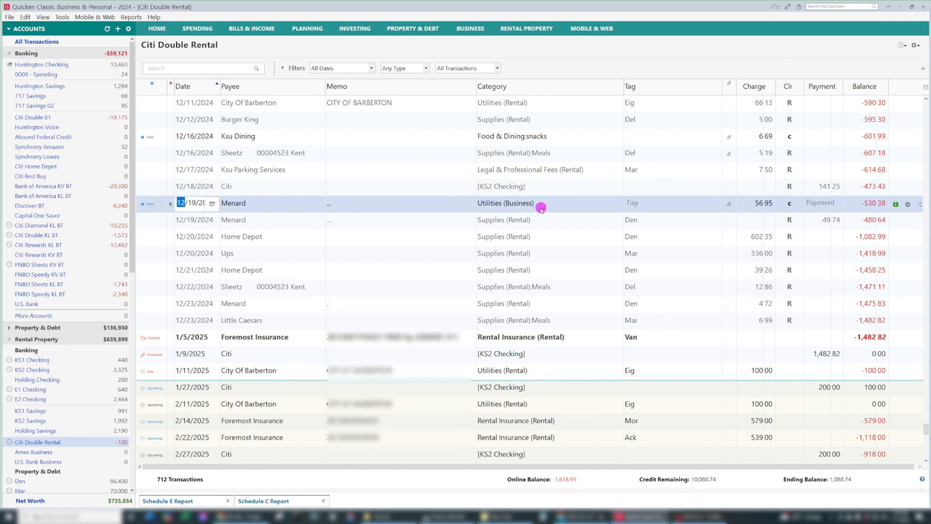
pyautogui.moveTo(598, 208)
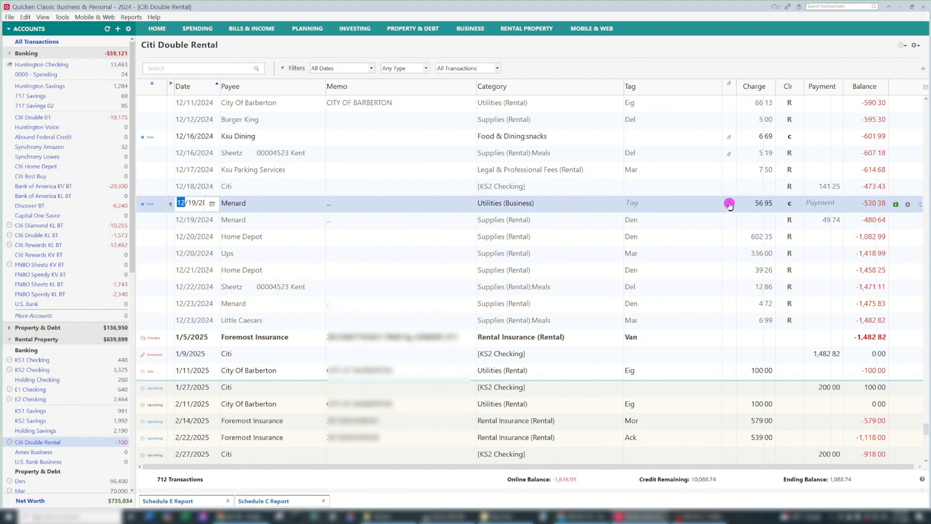
# Step: View the receipt attached to the 12/19/2024 Menard charge in Photos
pyautogui.click(729, 204)
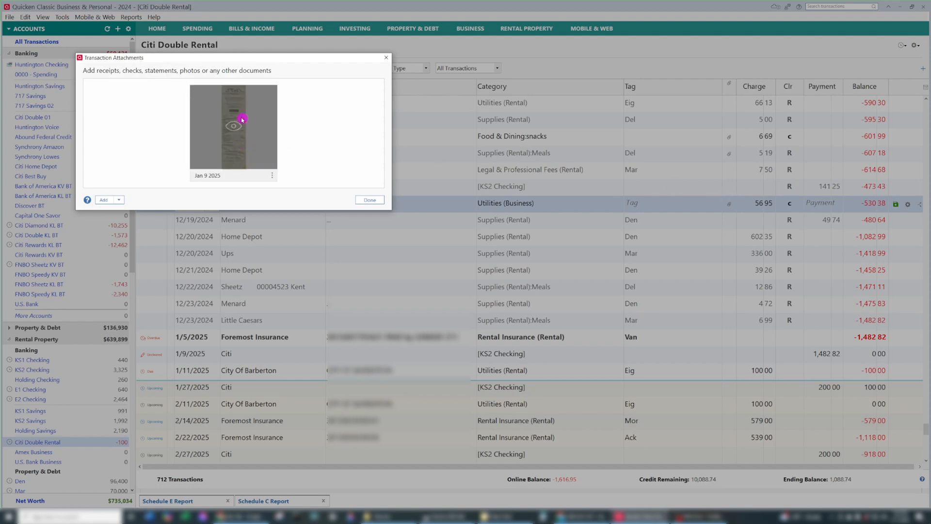
pyautogui.moveTo(234, 128)
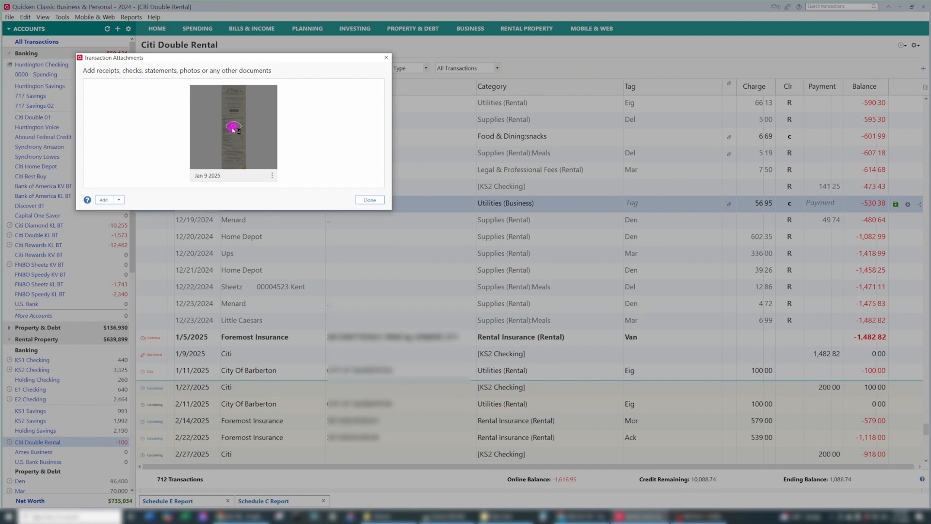
pyautogui.doubleClick(233, 126)
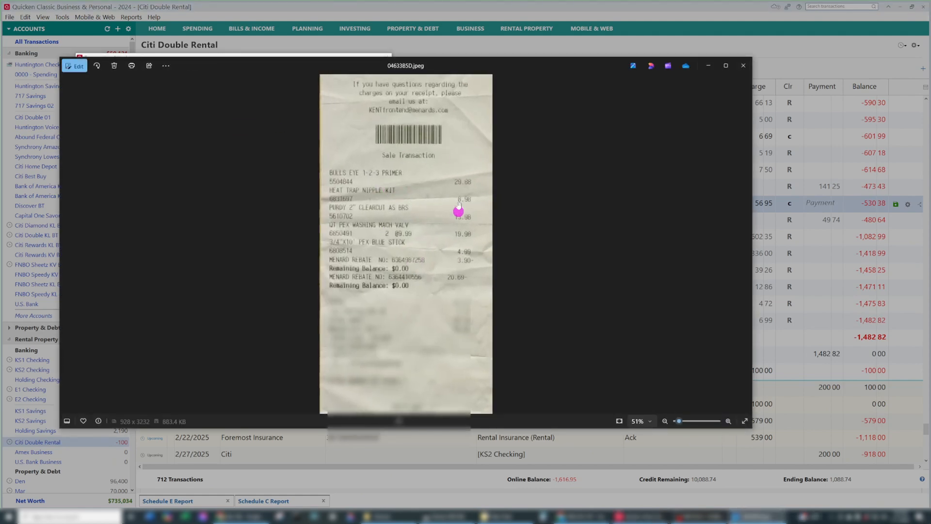
pyautogui.moveTo(447, 182)
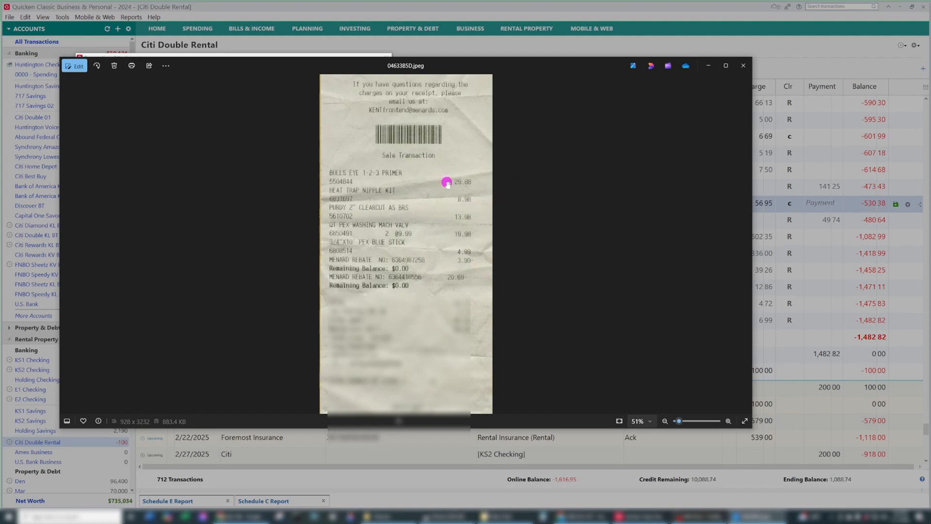
pyautogui.moveTo(430, 267)
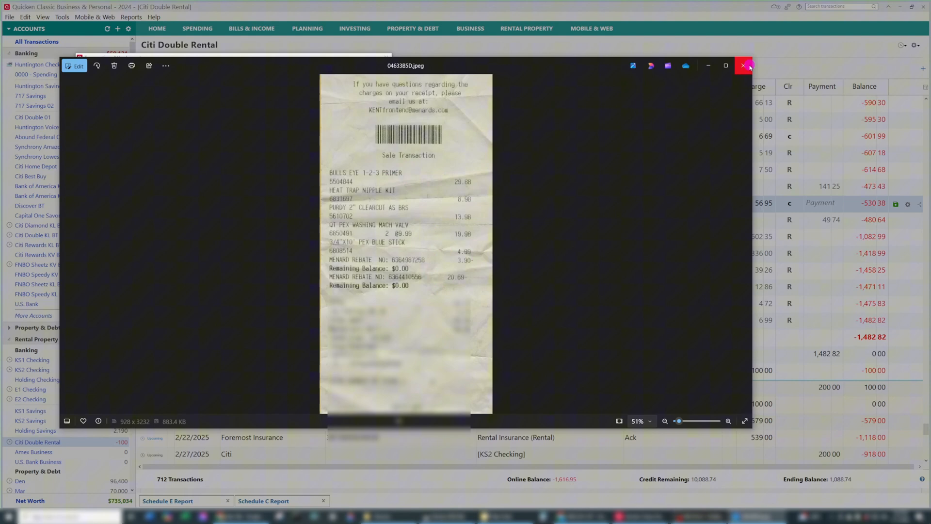
# Step: Close the receipt and set the Menard 56.95 charge to Supplies (Rental) with tag Den
pyautogui.click(743, 65)
pyautogui.write('Suppl')
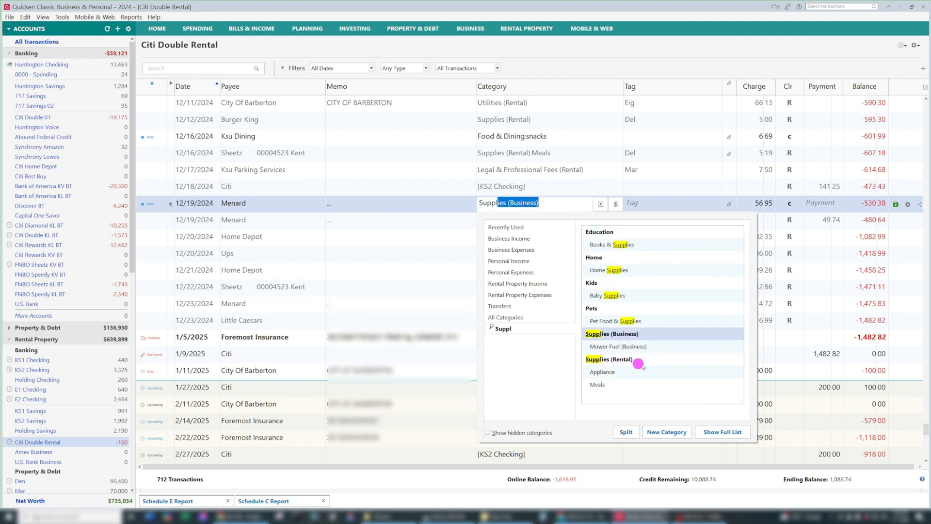
pyautogui.click(609, 359)
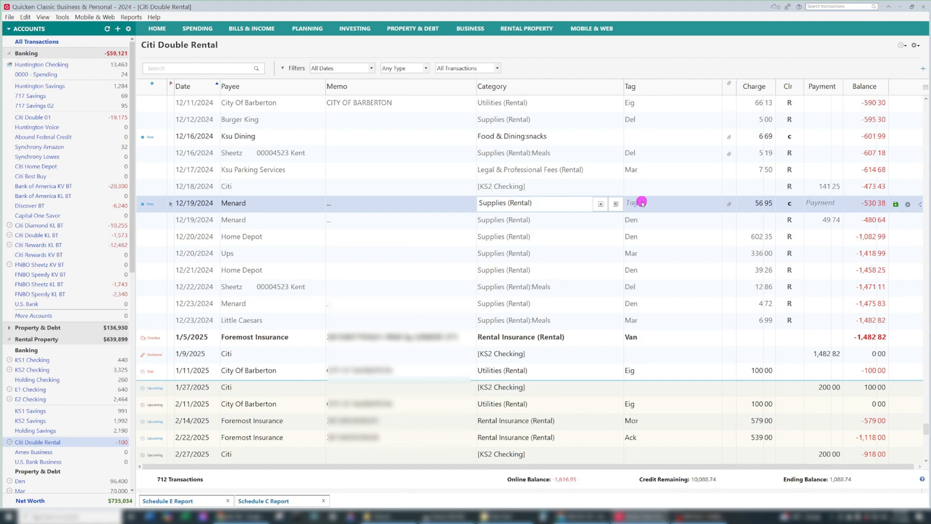
pyautogui.click(665, 203)
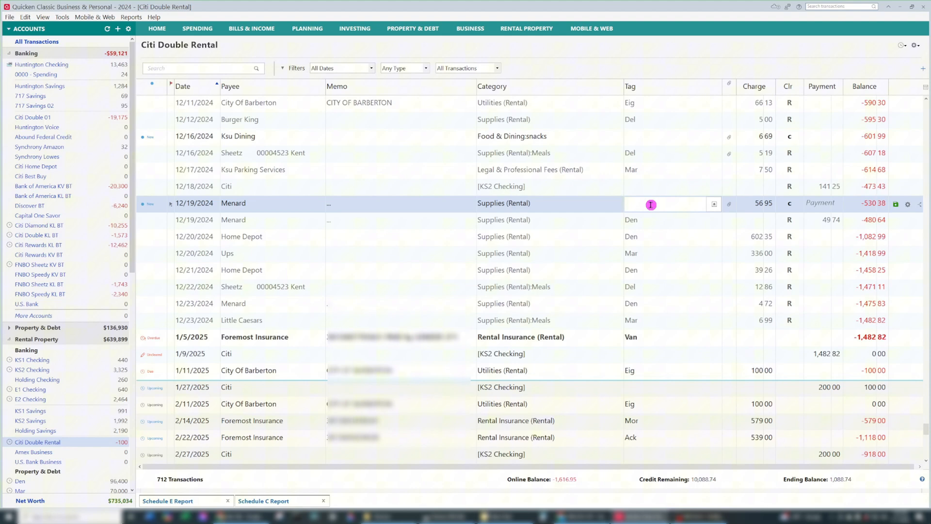
pyautogui.write('Den')
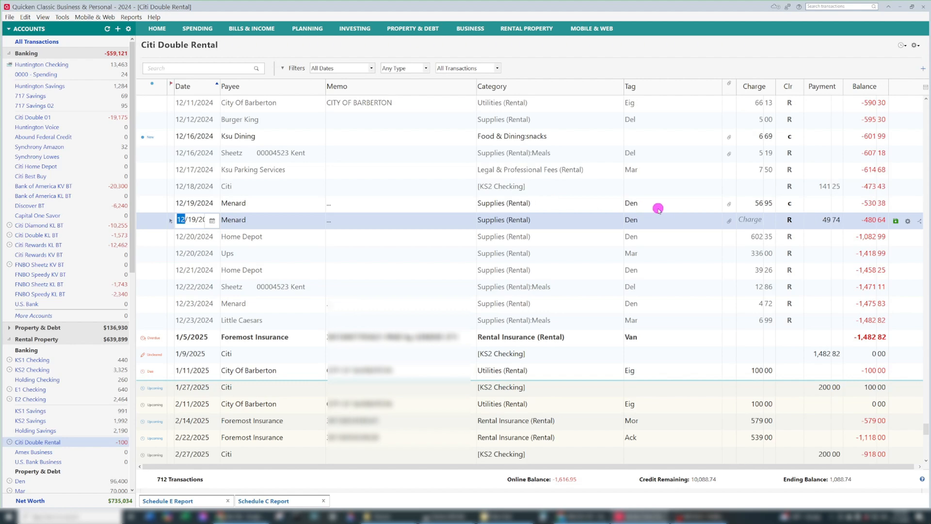
pyautogui.moveTo(791, 200)
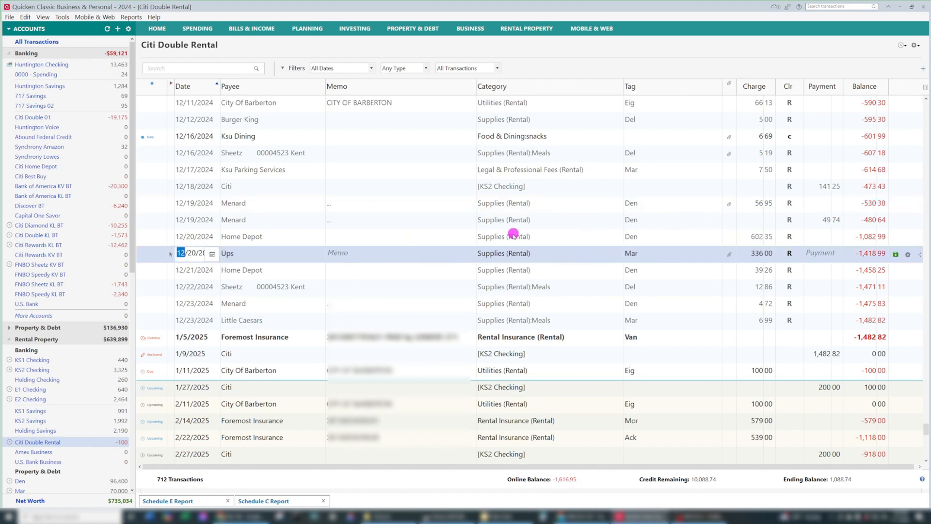
pyautogui.moveTo(291, 249)
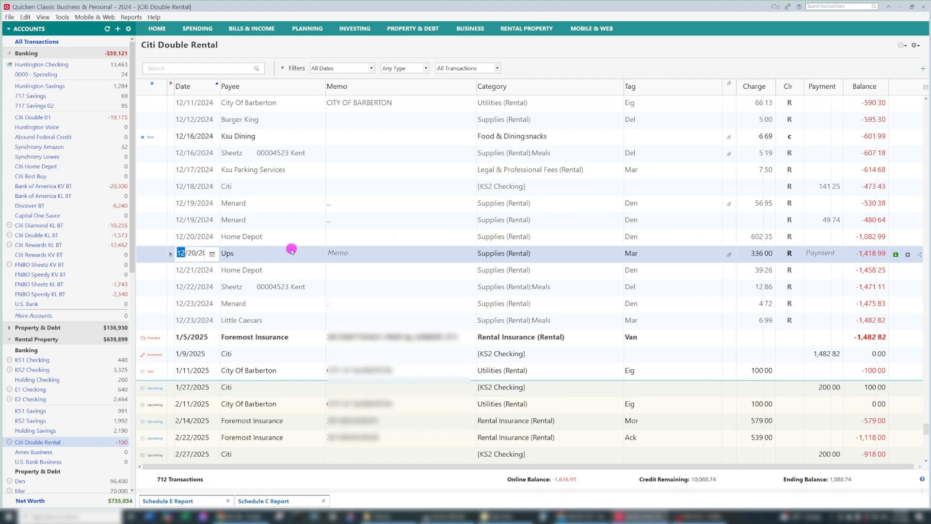
# Step: Return to the 2024 Schedule C report and review its entries, now showing -1,021.17 in supplies
pyautogui.click(172, 501)
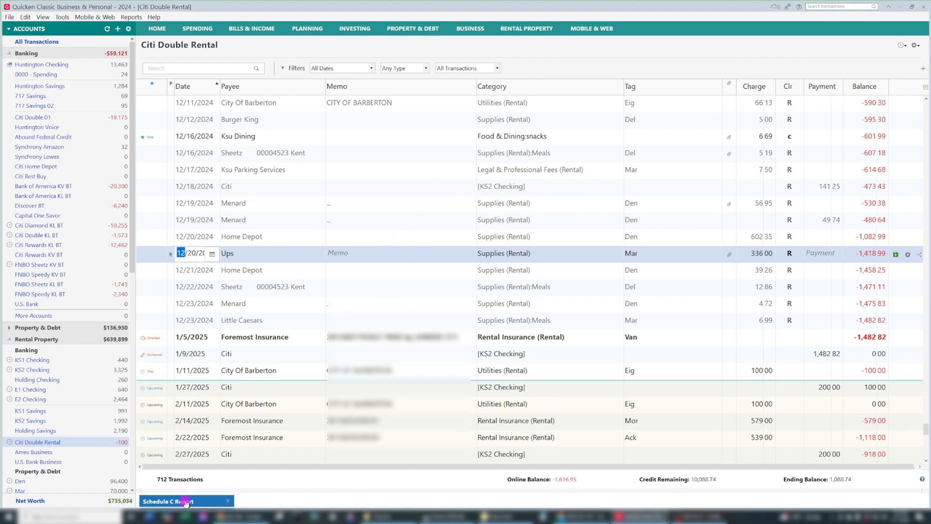
pyautogui.click(181, 500)
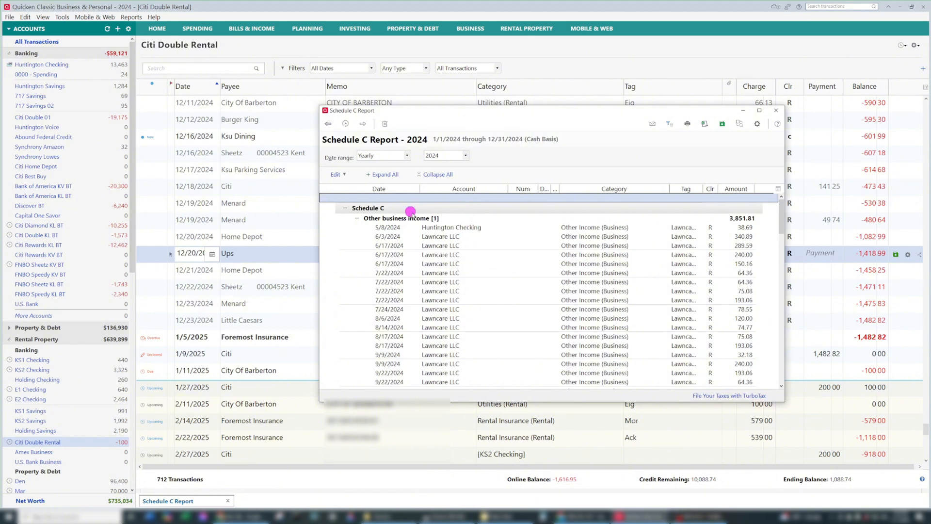
pyautogui.moveTo(446, 206)
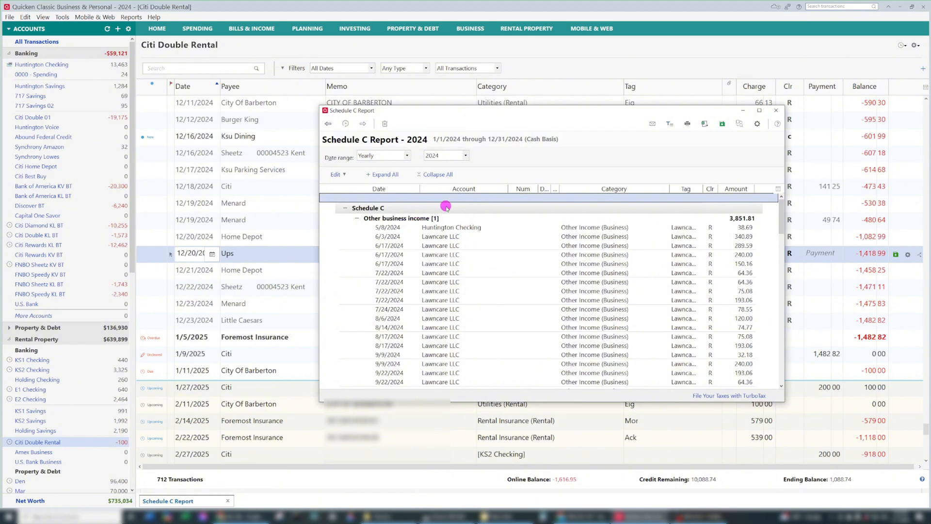
pyautogui.click(451, 227)
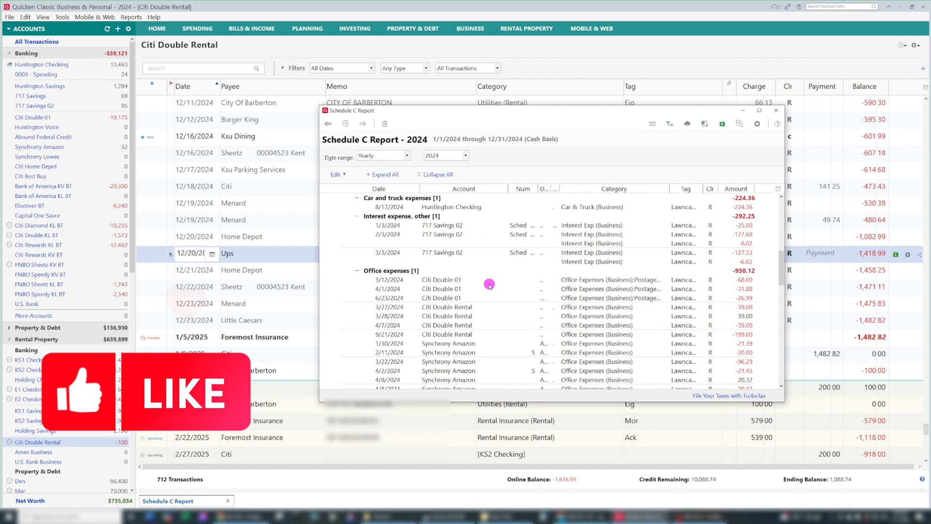
pyautogui.scroll(-3)
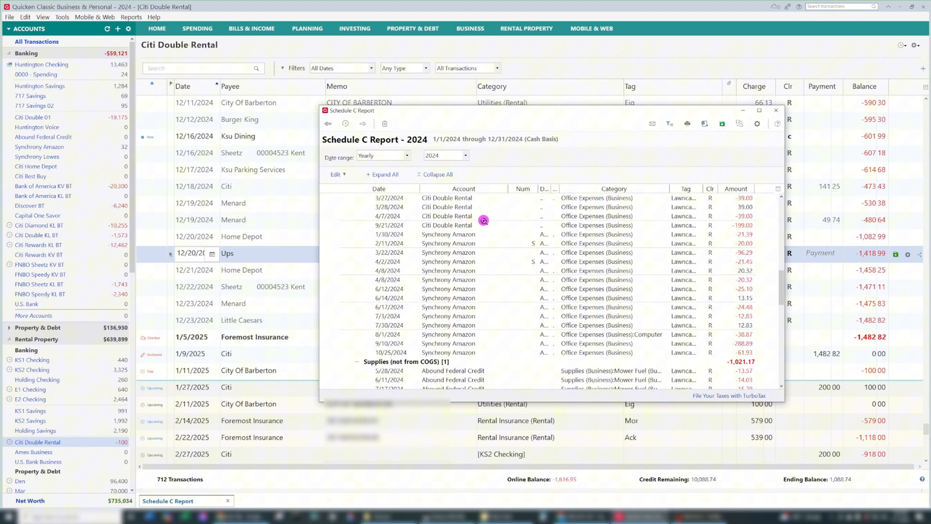
pyautogui.moveTo(424, 252)
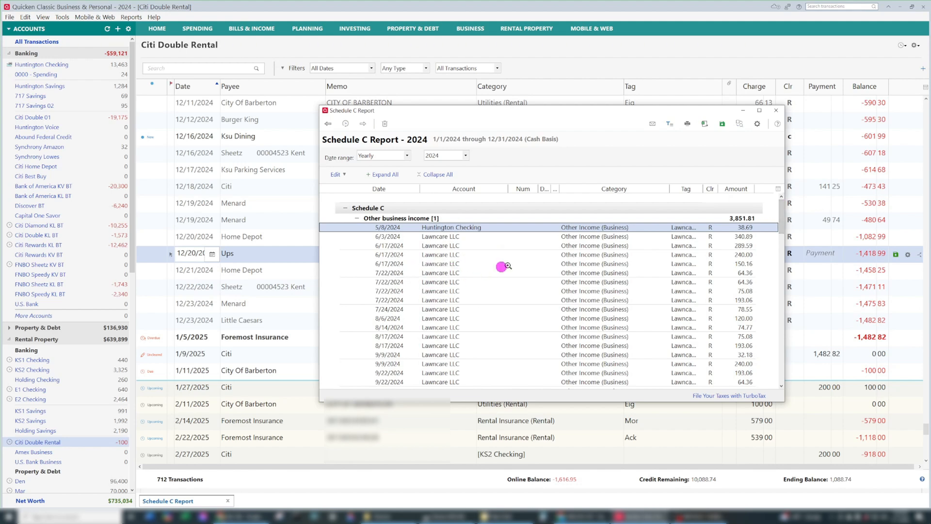
pyautogui.moveTo(551, 268)
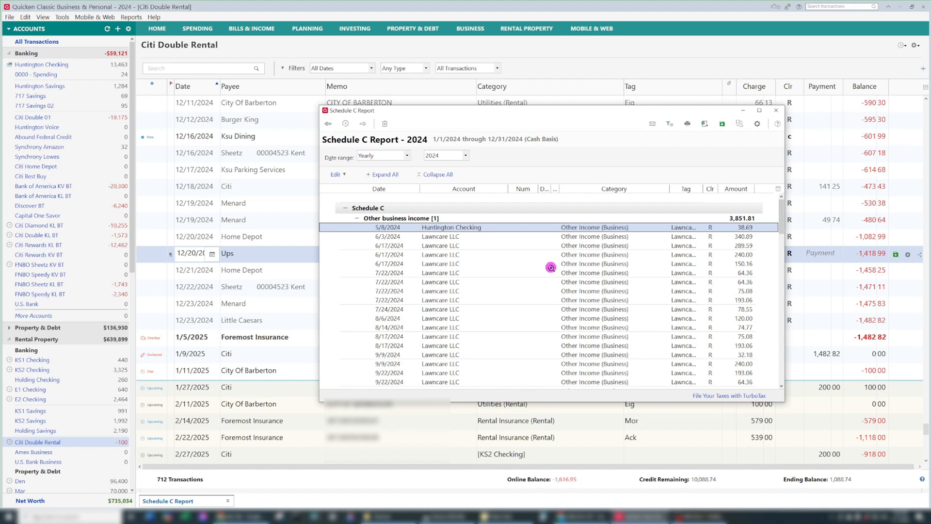
pyautogui.moveTo(567, 326)
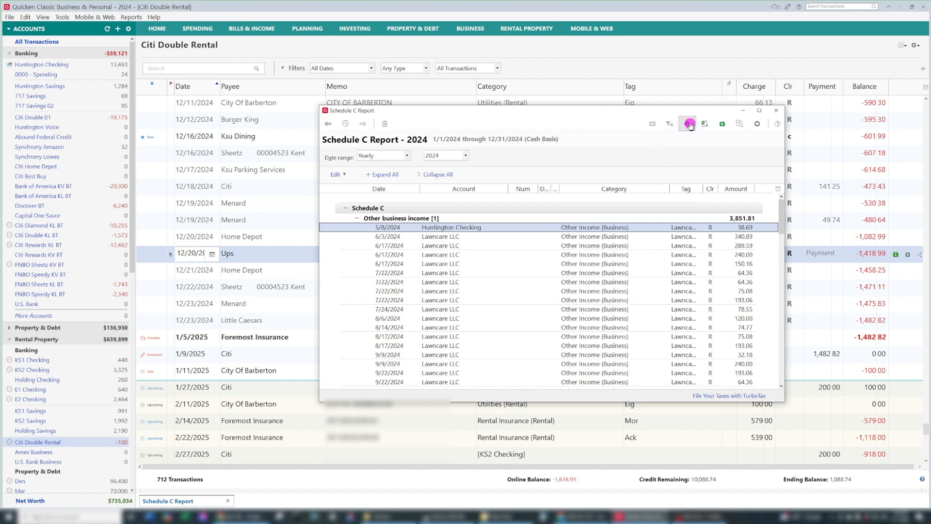
pyautogui.moveTo(704, 123)
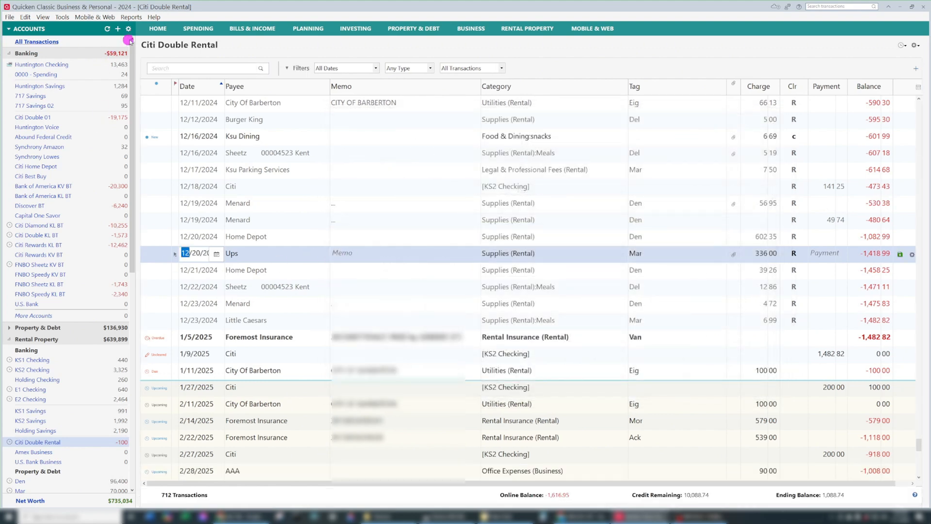
# Step: Open the Schedule E Supplemental Income and Loss report and move its window into view
pyautogui.click(131, 16)
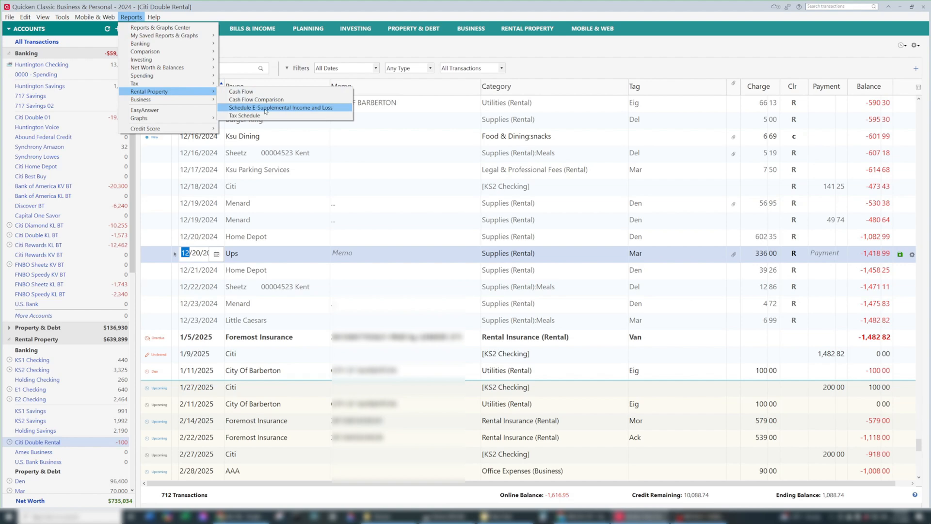
pyautogui.click(282, 108)
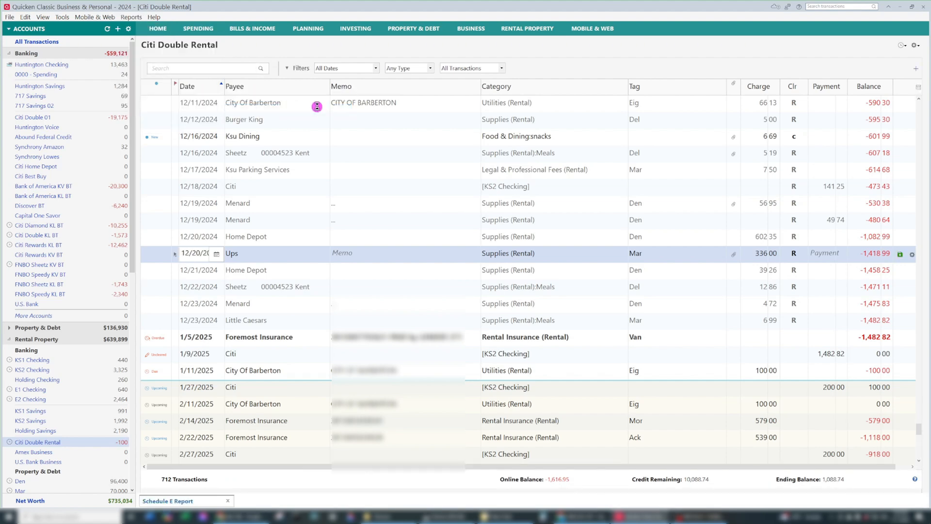
pyautogui.click(181, 501)
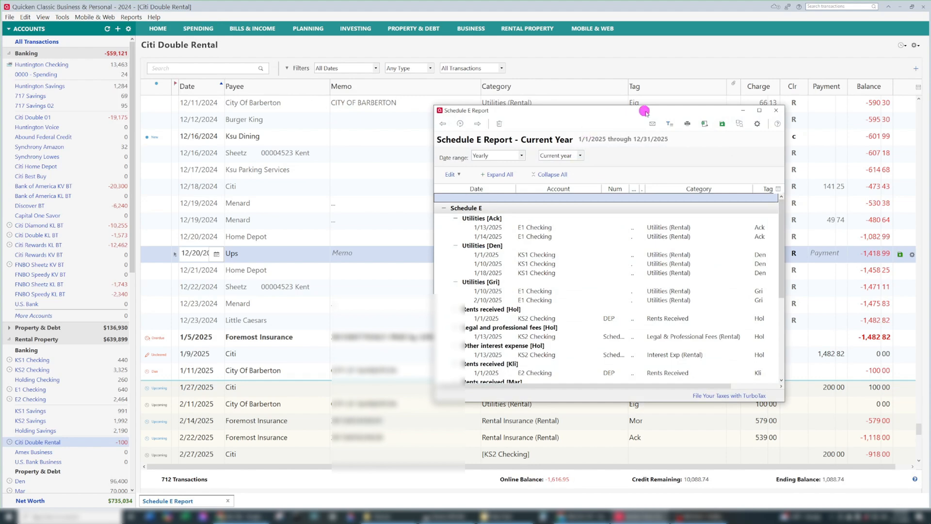
pyautogui.moveTo(644, 111); pyautogui.dragTo(547, 105)
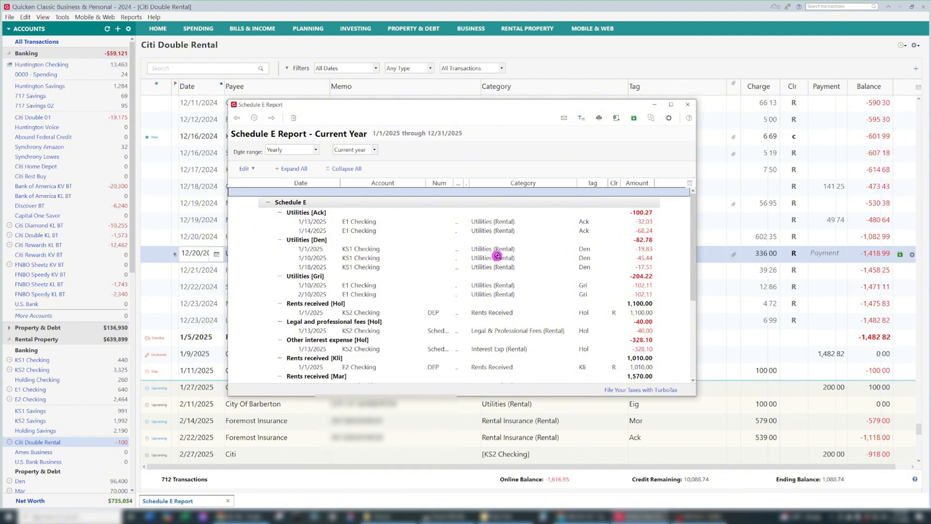
pyautogui.moveTo(584, 229)
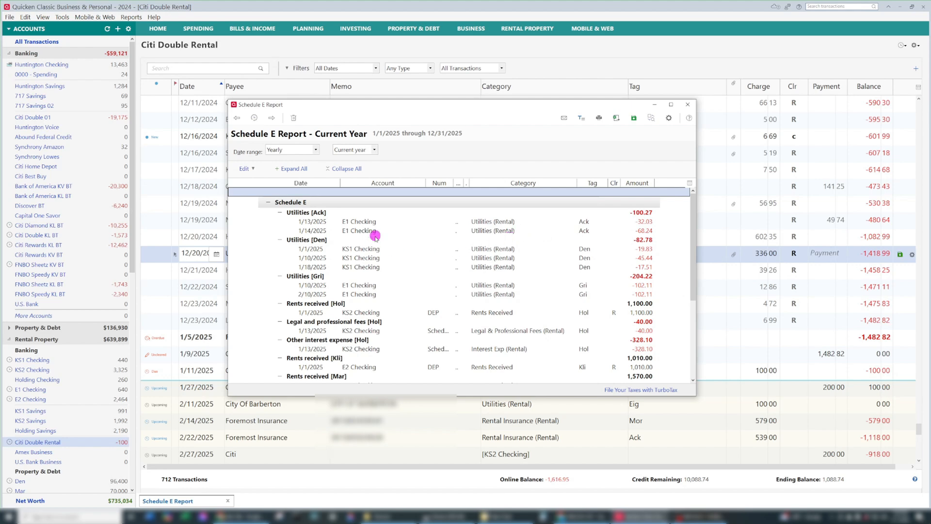
pyautogui.moveTo(355, 146)
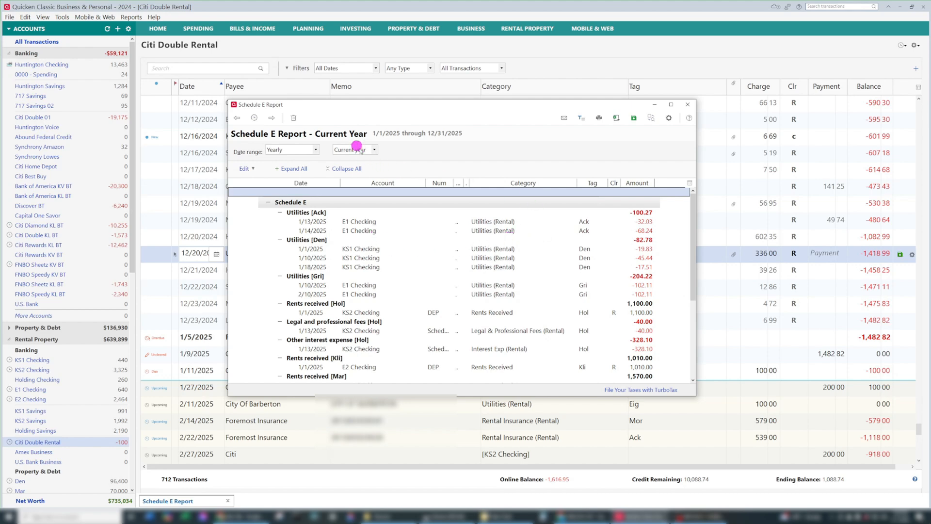
# Step: Switch Schedule E to 2024 and open the 125.00 unspecified rental expense for editing
pyautogui.click(355, 150)
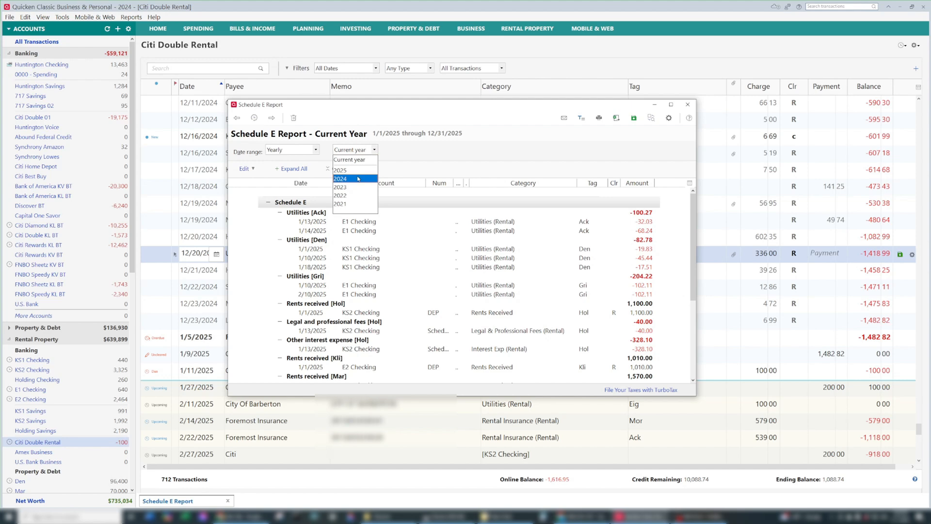
pyautogui.click(341, 179)
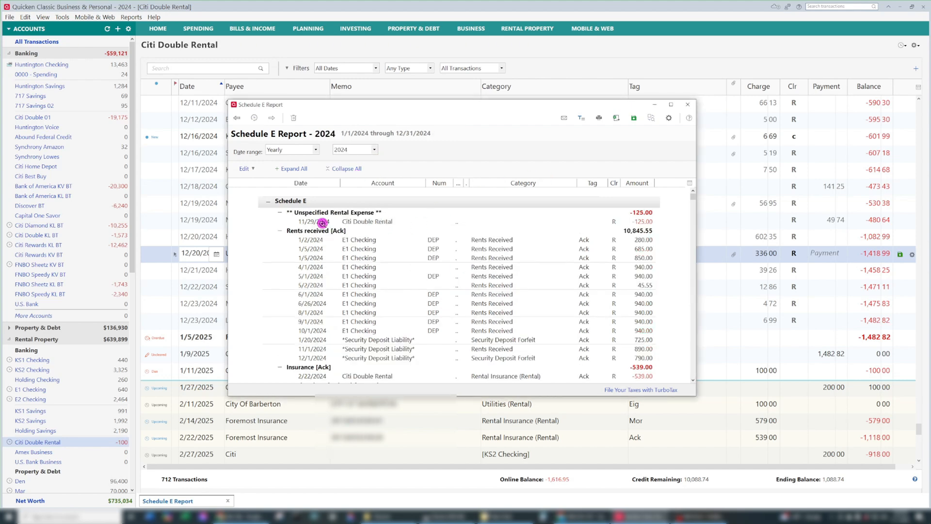
pyautogui.moveTo(402, 216)
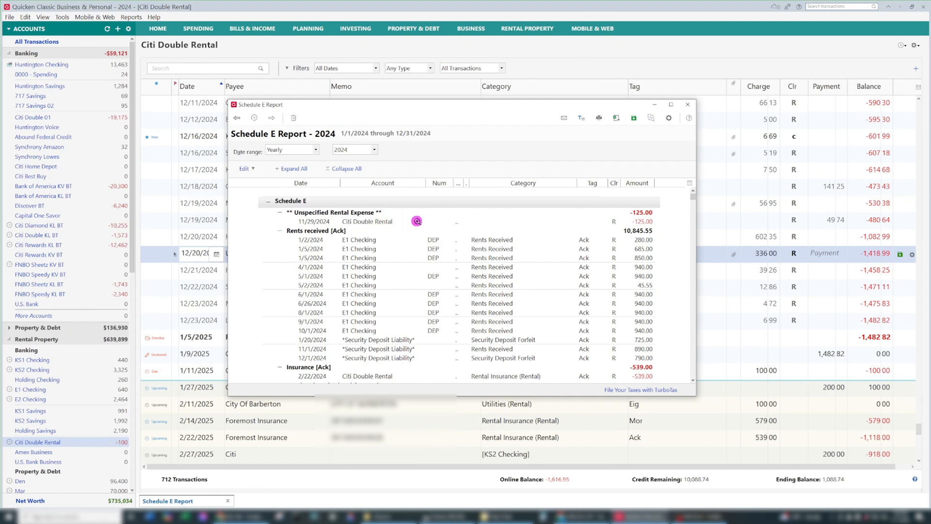
pyautogui.click(686, 104)
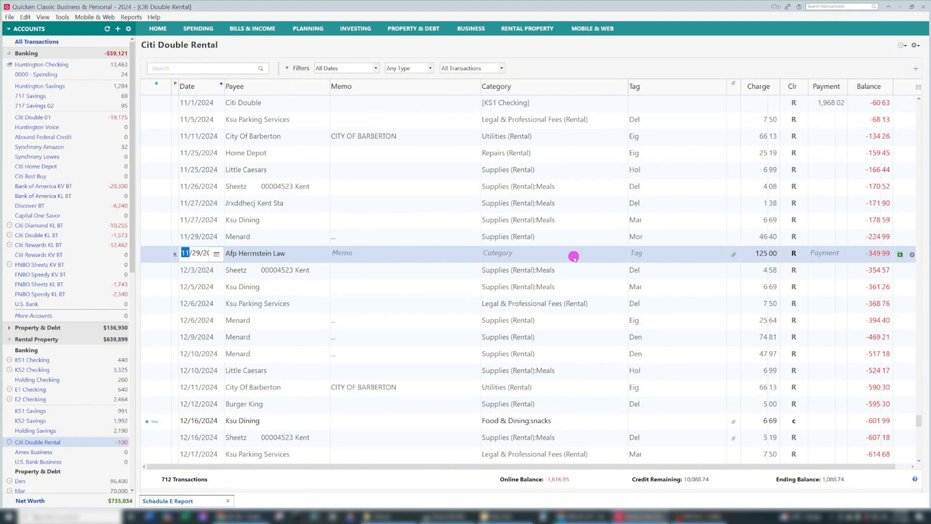
pyautogui.moveTo(539, 256)
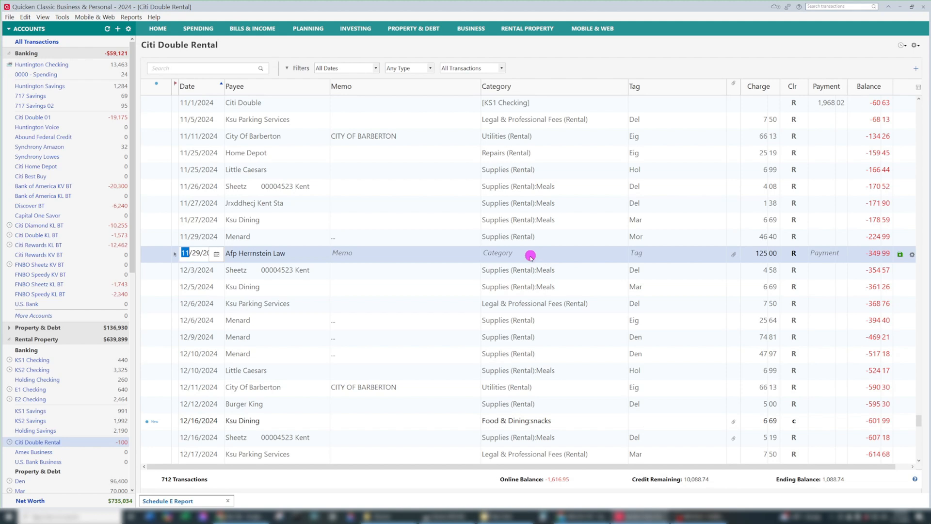
# Step: Categorize the 125.00 Hernstein Law charge as Legal & Professional Fees (Rental)
pyautogui.click(530, 253)
pyautogui.write('Leg')
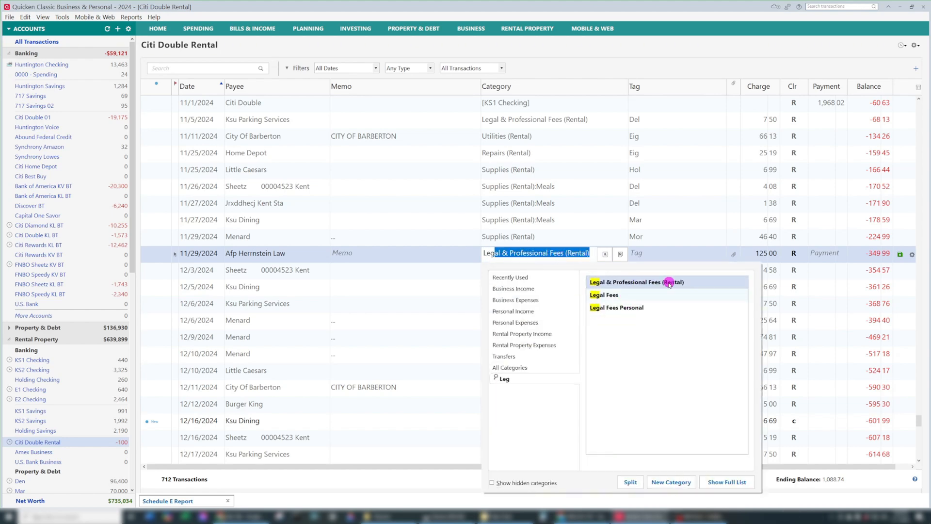
pyautogui.click(636, 281)
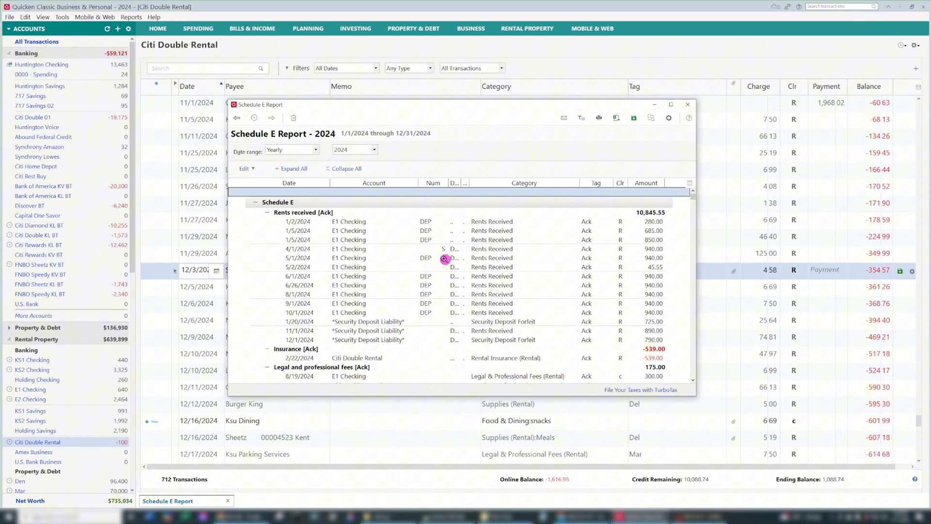
pyautogui.moveTo(316, 250)
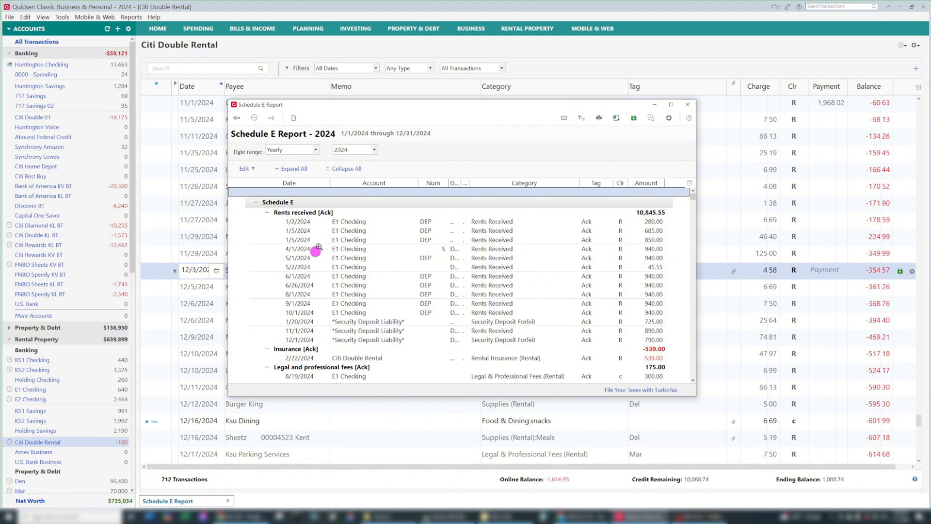
pyautogui.moveTo(350, 219)
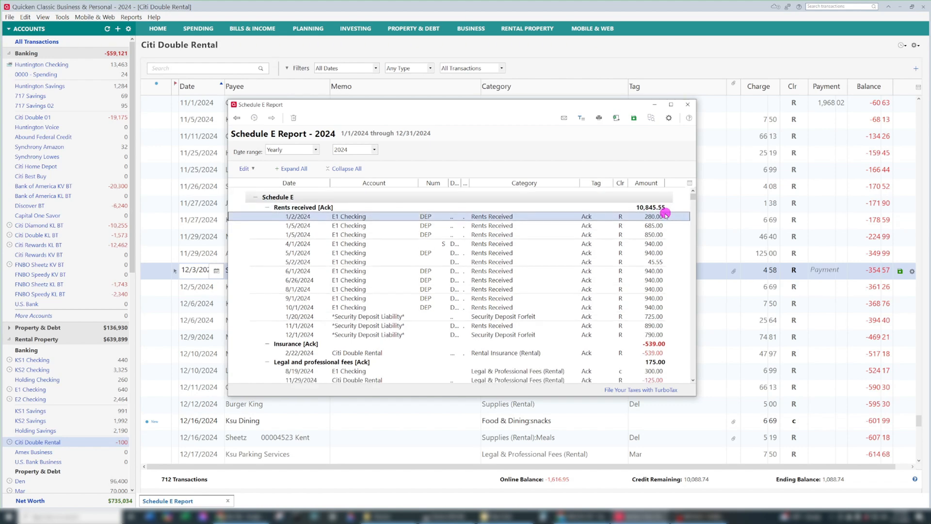
# Step: Scroll through the 2024 Schedule E category groups confirming no unspecified rental expense remains
pyautogui.scroll(-3)
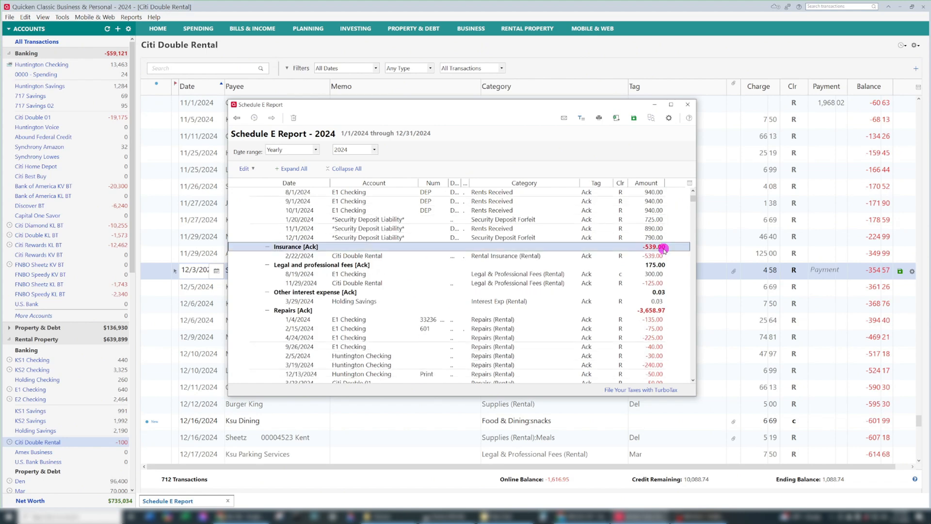
pyautogui.click(653, 264)
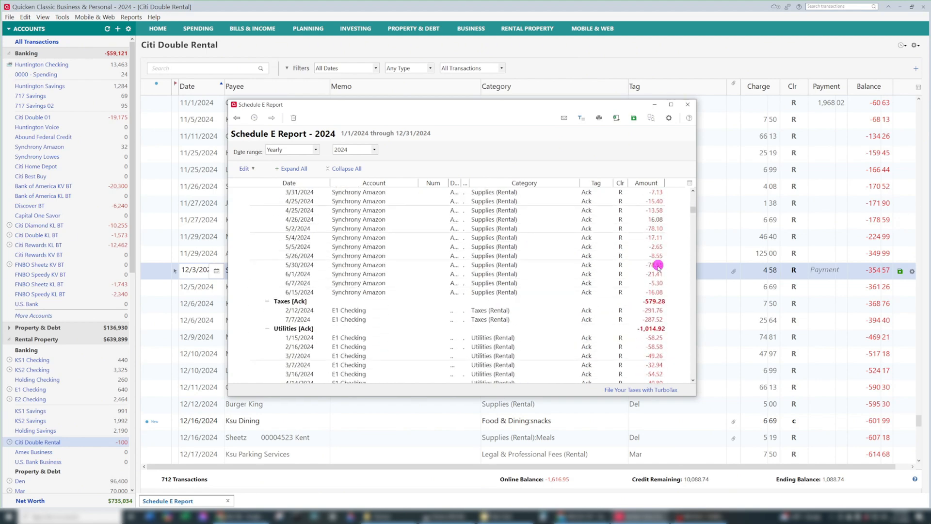
pyautogui.scroll(-3)
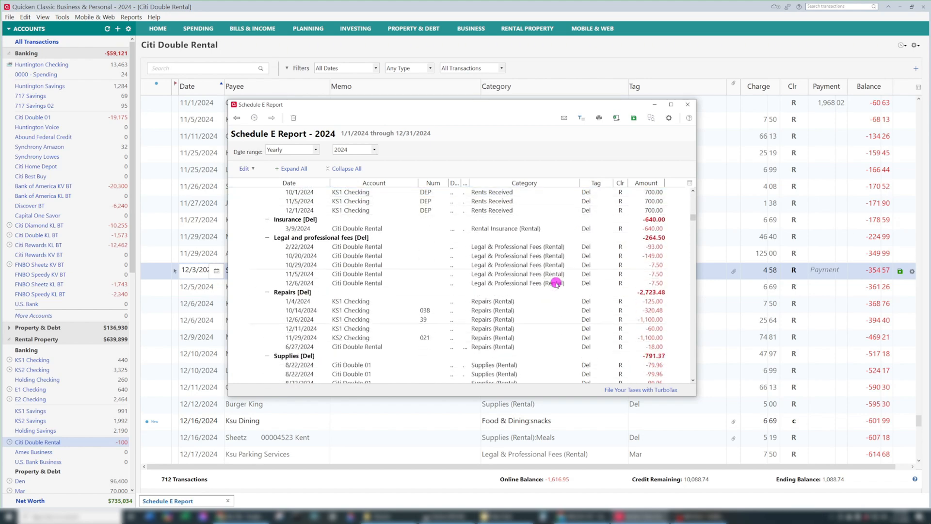
pyautogui.scroll(-3)
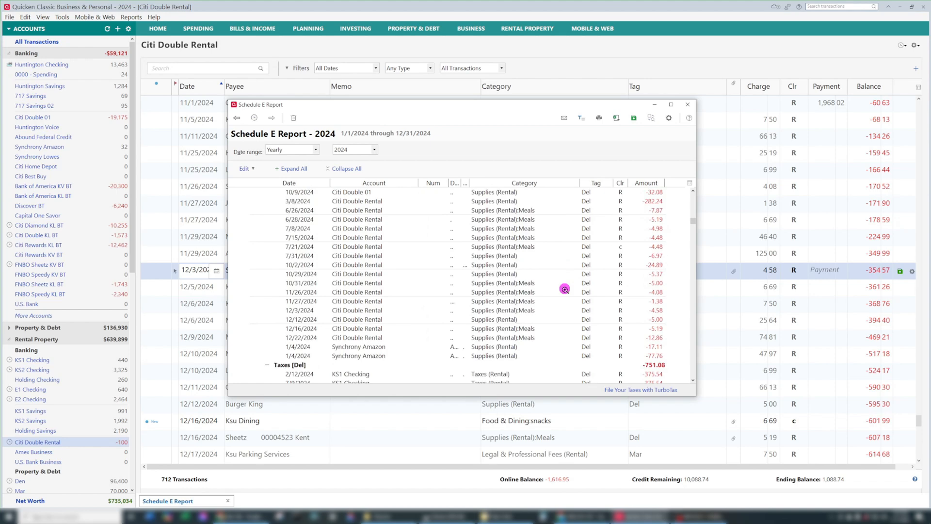
pyautogui.scroll(-3)
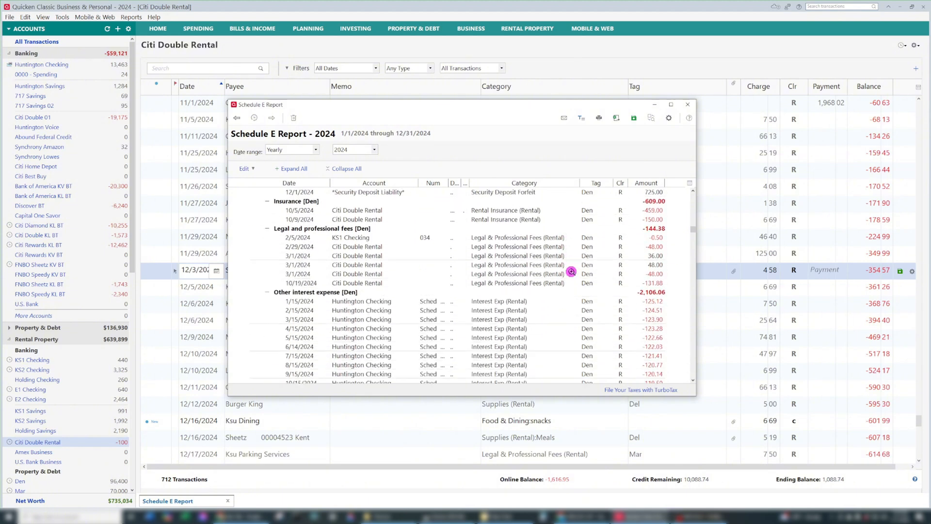
pyautogui.scroll(-3)
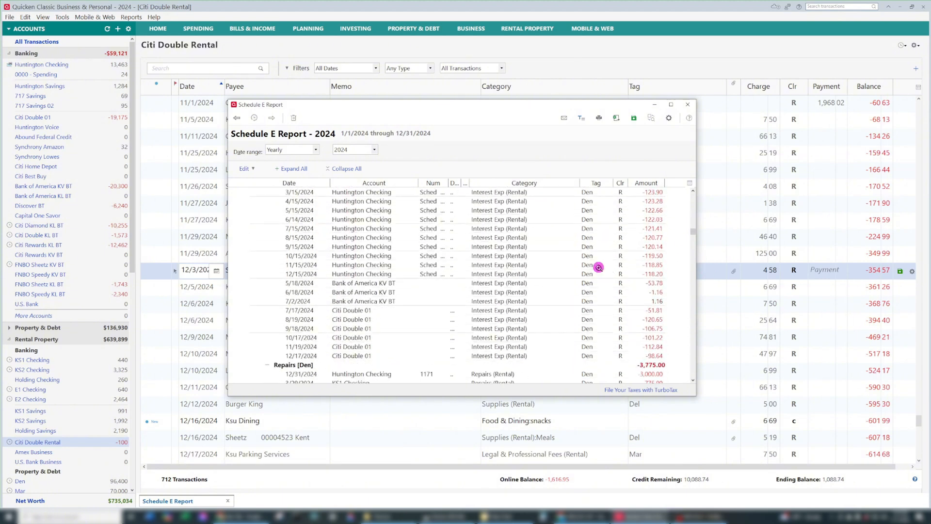
pyautogui.scroll(-3)
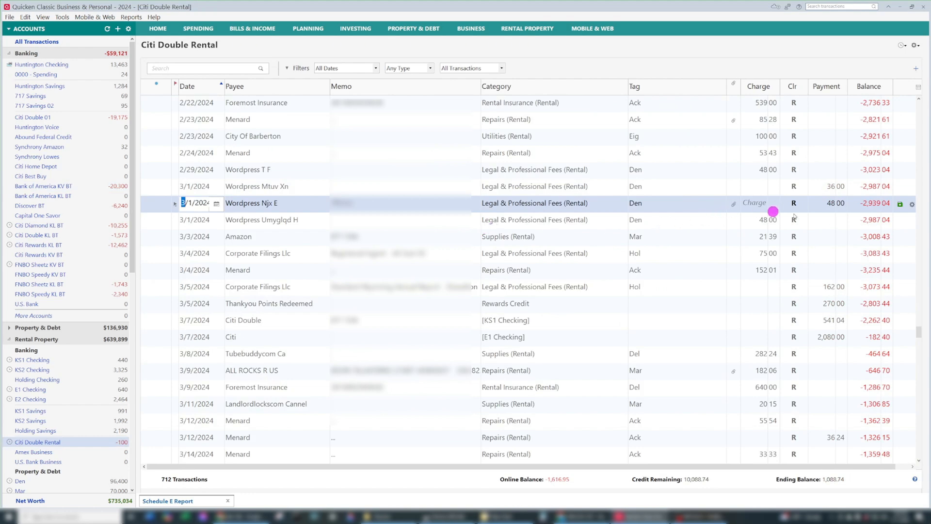
pyautogui.moveTo(308, 213)
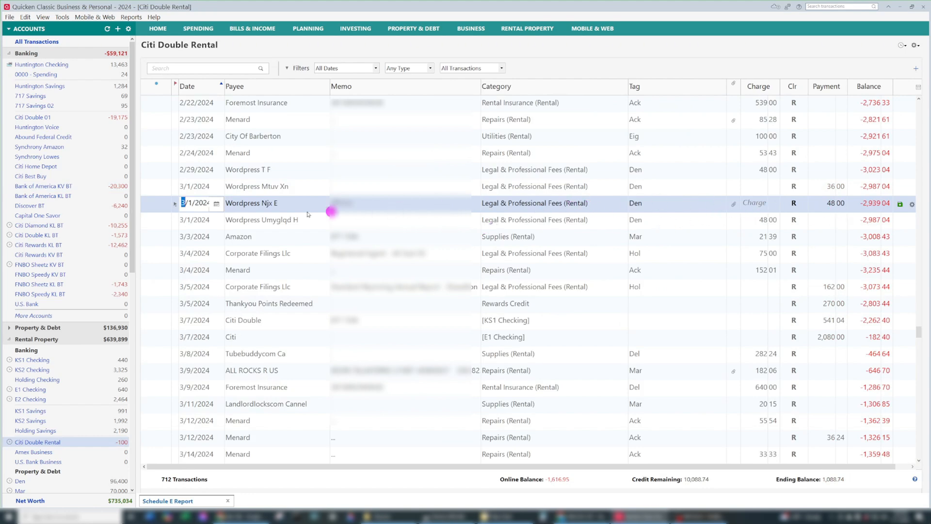
pyautogui.moveTo(522, 294)
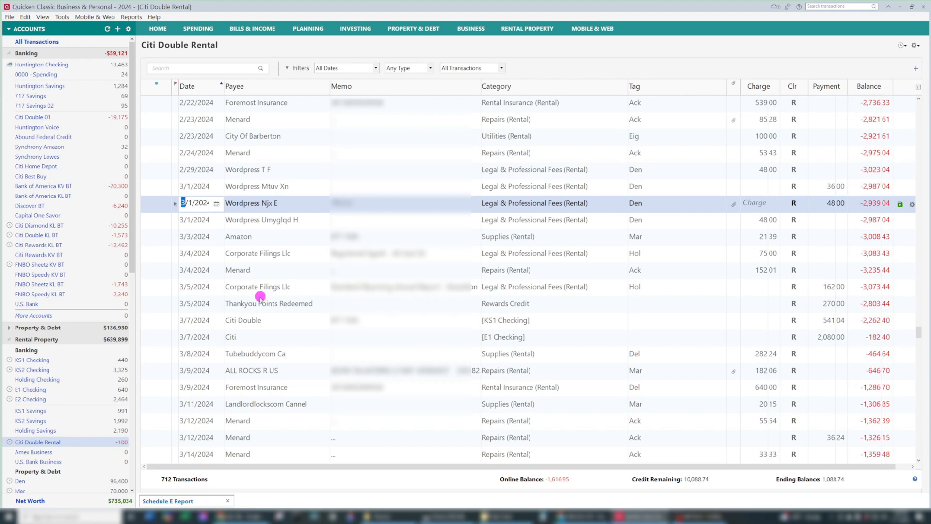
pyautogui.moveTo(260, 330)
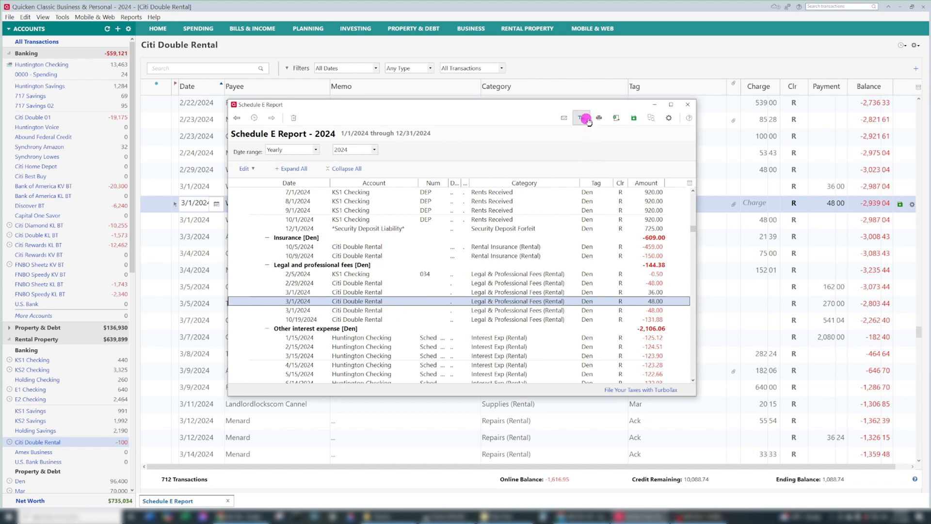
pyautogui.moveTo(533, 196)
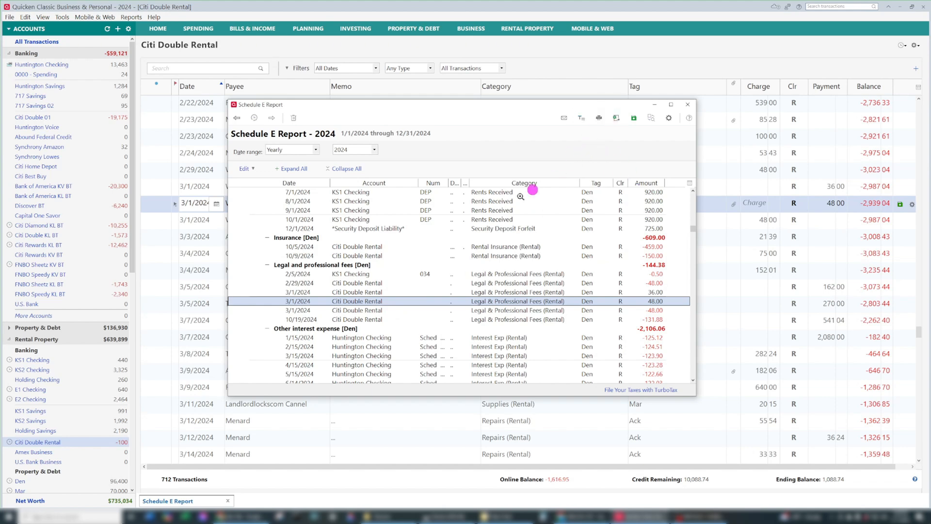
pyautogui.moveTo(472, 289)
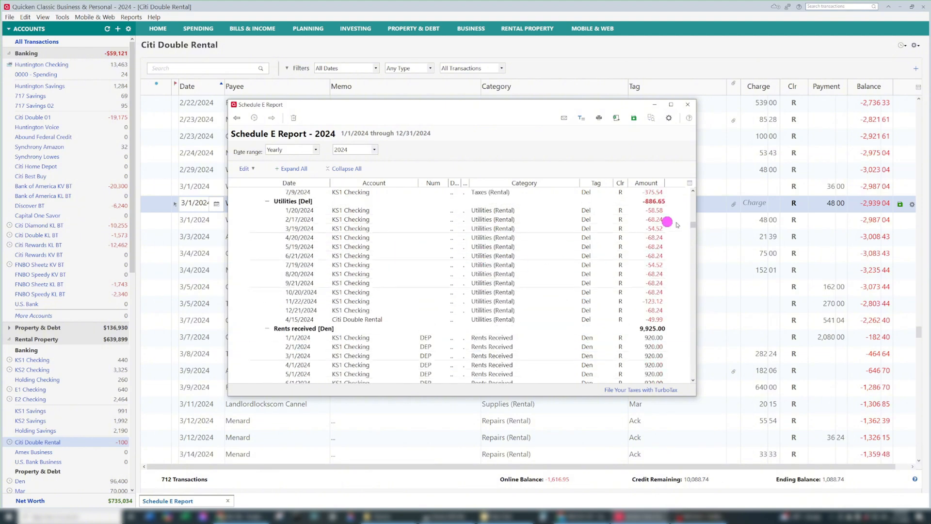
# Step: Scroll the 2024 Schedule E report to the Ack tag's taxes -579.28 and utilities -1,014.92
pyautogui.scroll(-3)
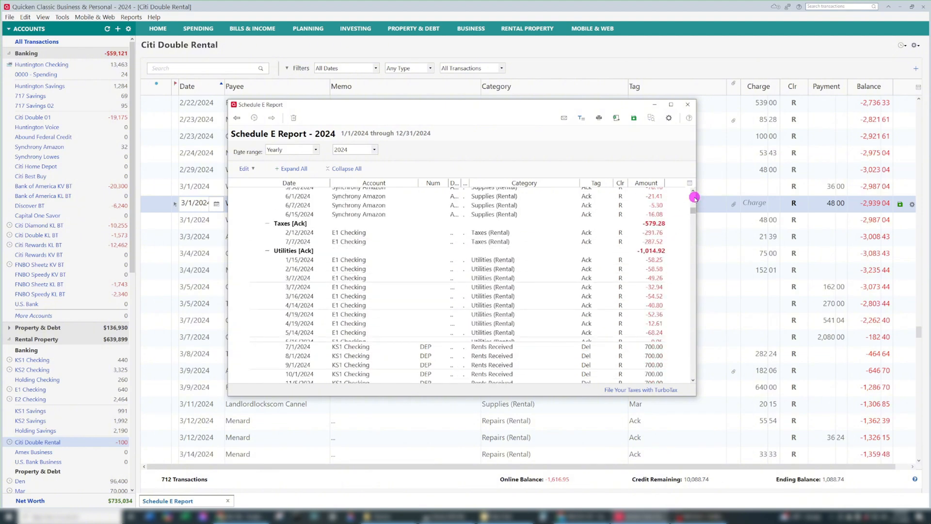